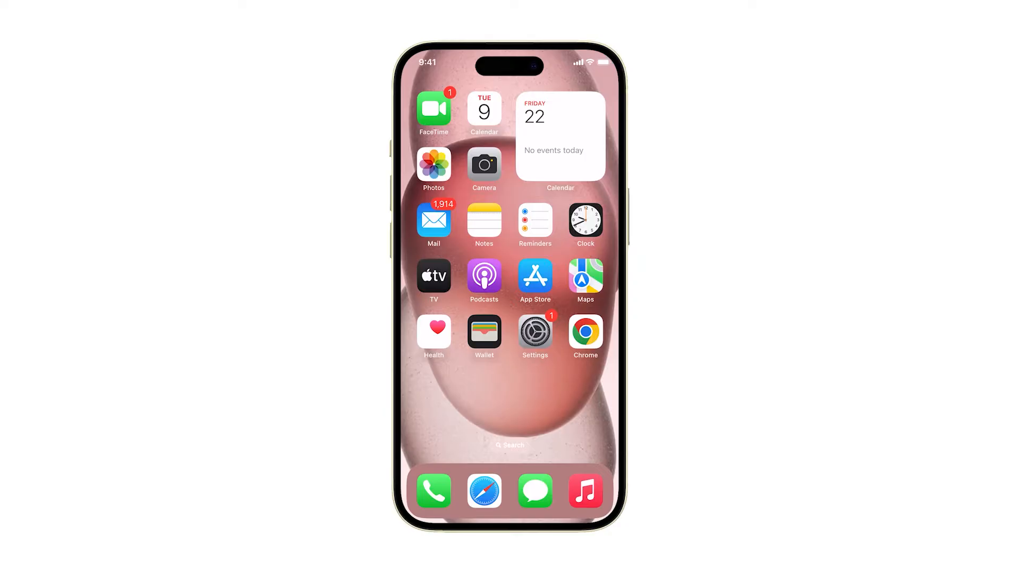
# Launch the Settings app from the Home Screen
pyautogui.click(535, 331)
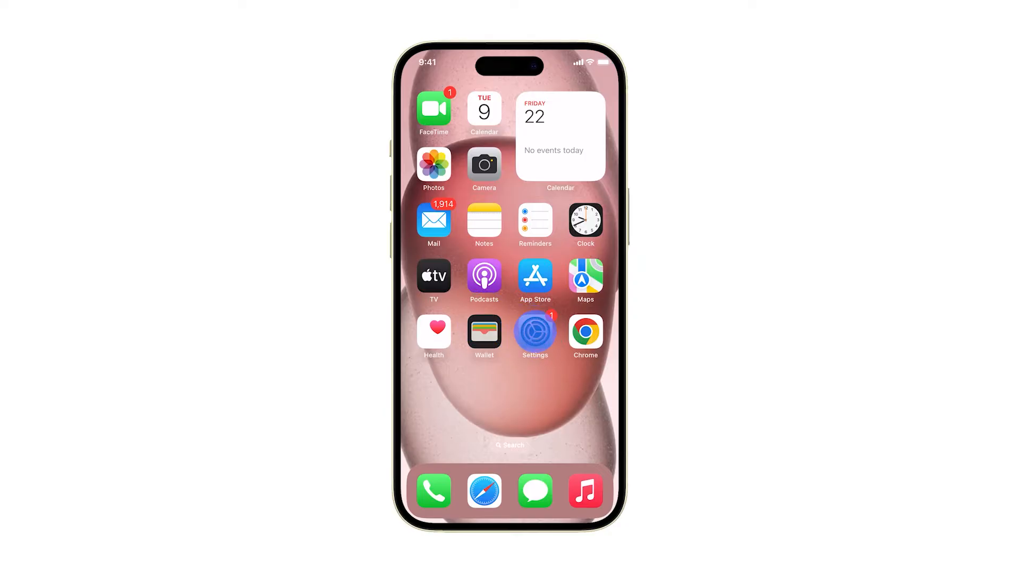
# Go to Cellular > Network Selection, where Automatic is on
pyautogui.click(535, 331)
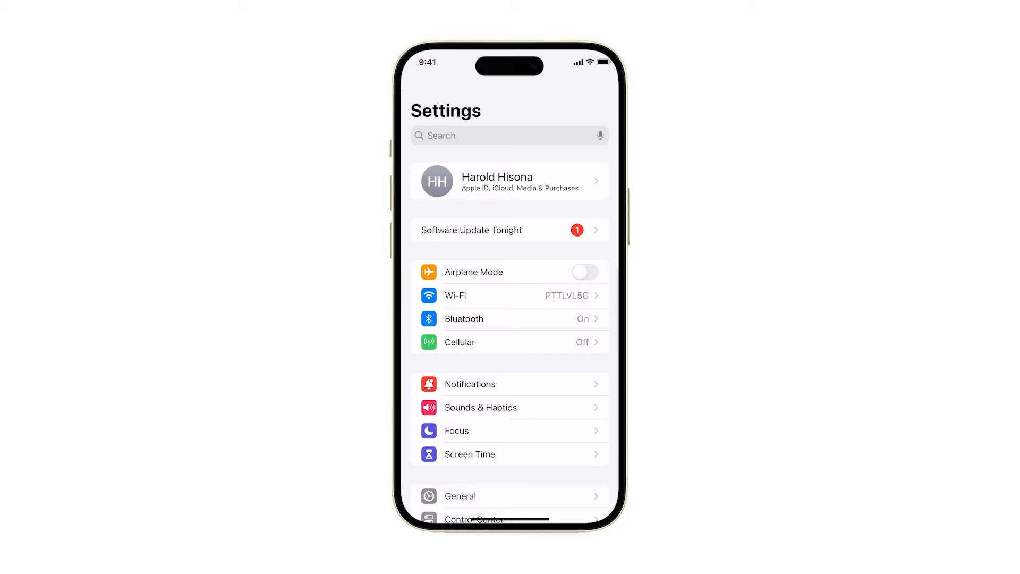
pyautogui.click(458, 343)
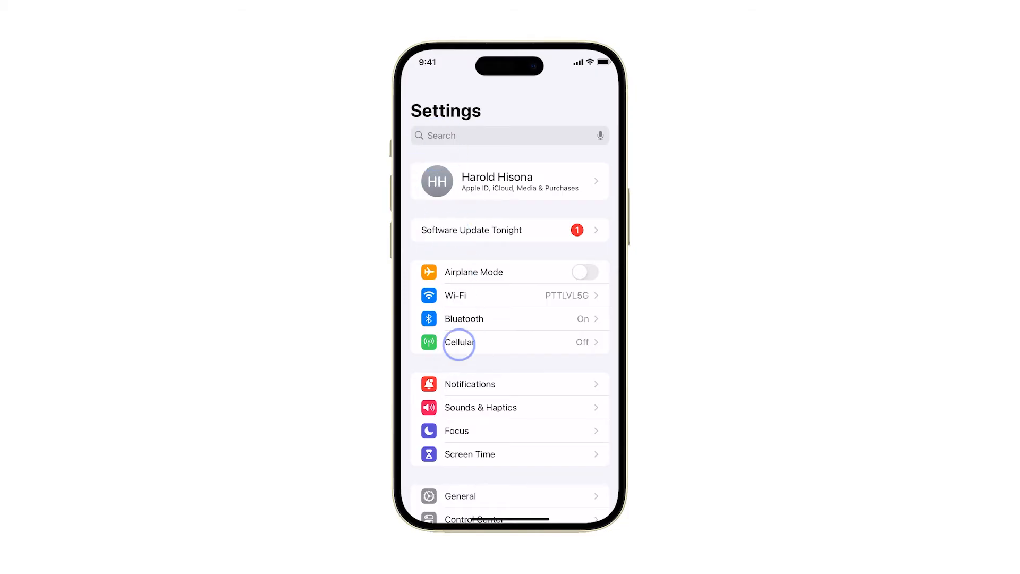
pyautogui.click(458, 342)
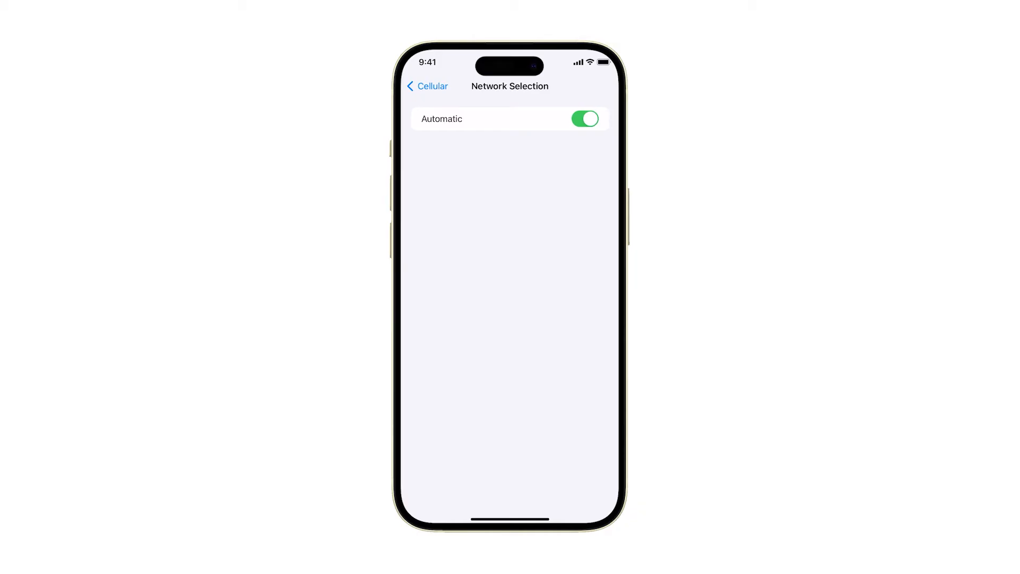
# Switch off Automatic to list Globe Telecom-PH, 515 66 and SMART
pyautogui.click(583, 119)
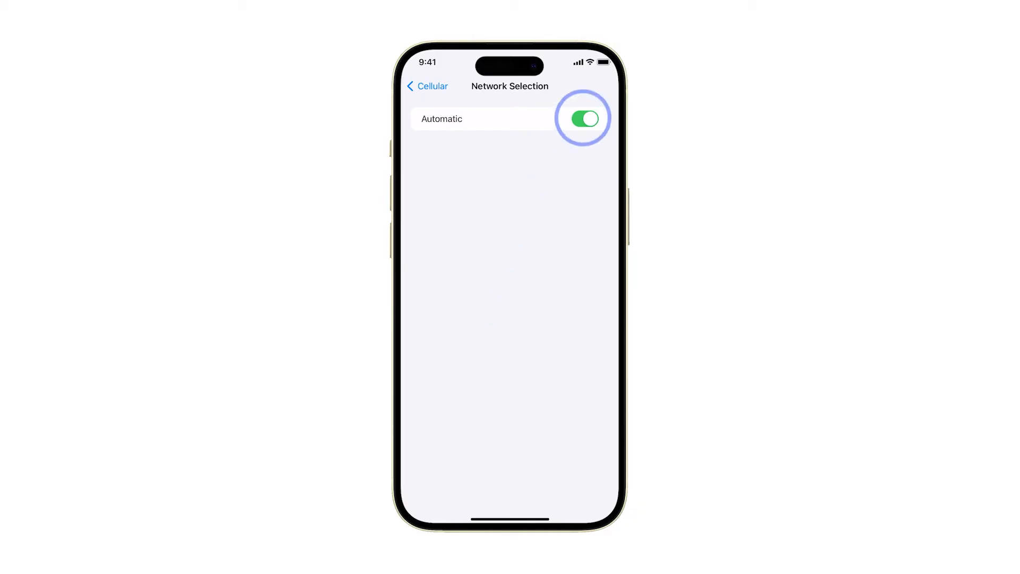
pyautogui.click(582, 118)
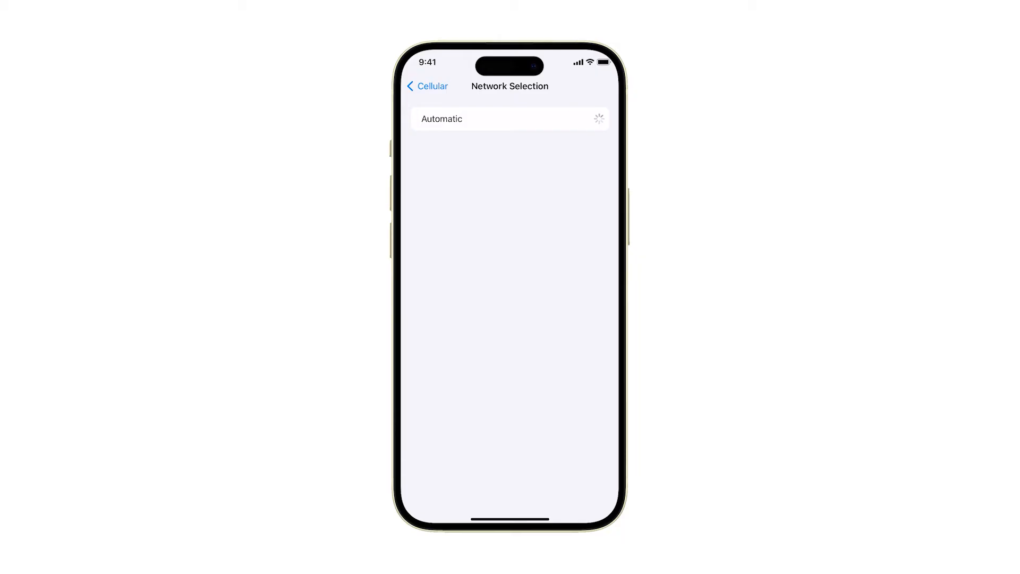
pyautogui.click(585, 119)
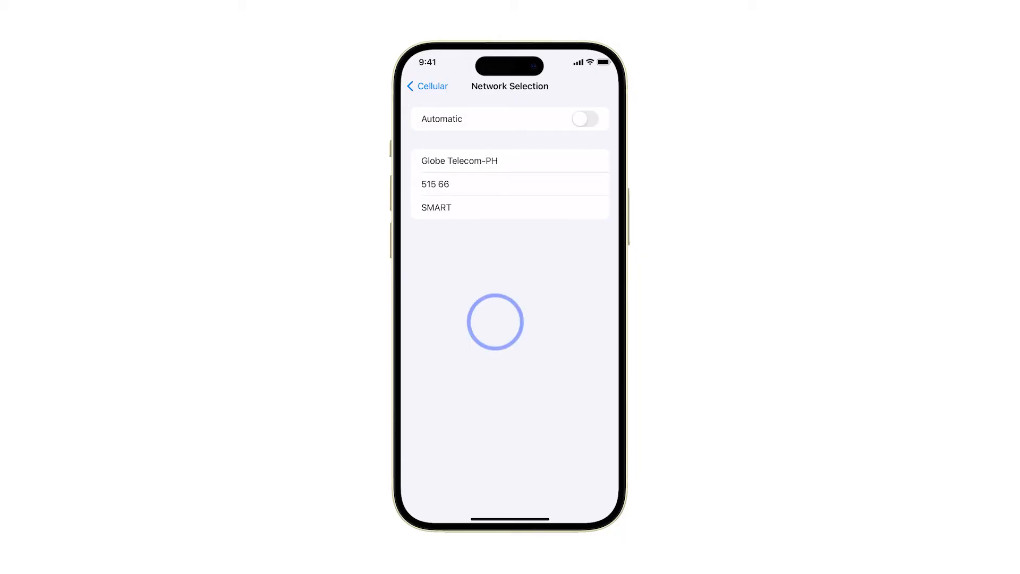
# Pick Globe Telecom-PH manually, then re-enable Automatic network selection
pyautogui.click(459, 161)
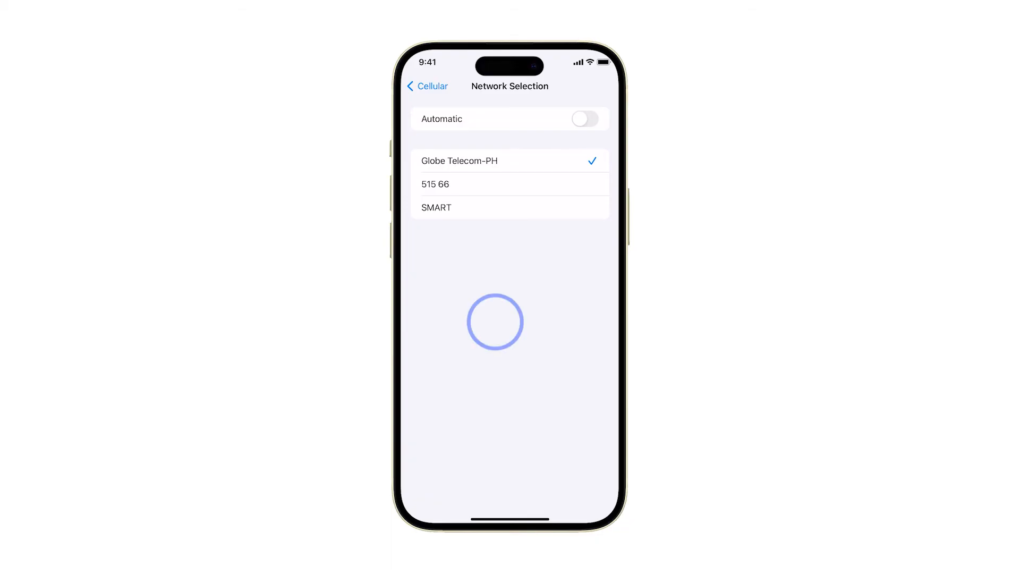
pyautogui.click(584, 119)
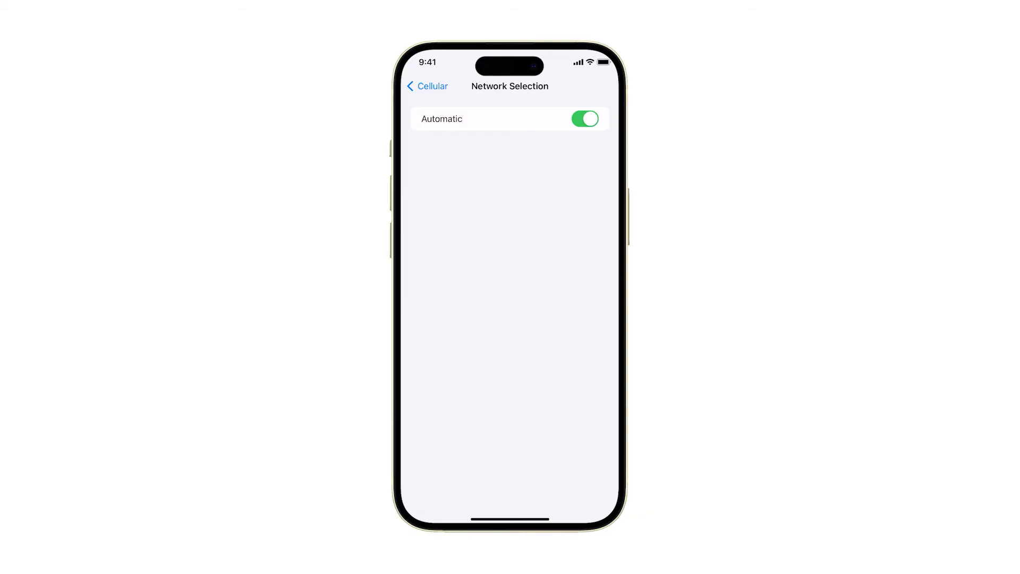